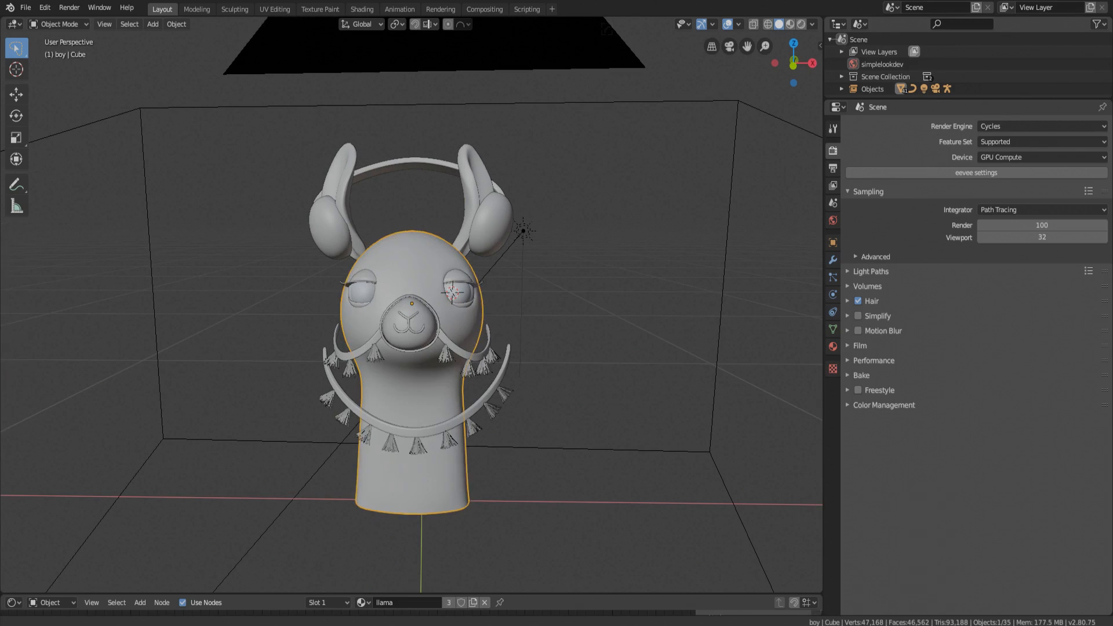
Stretch a new cylinder tall beside the llama in Edit Mode, then apply its scale.
key("Tab")
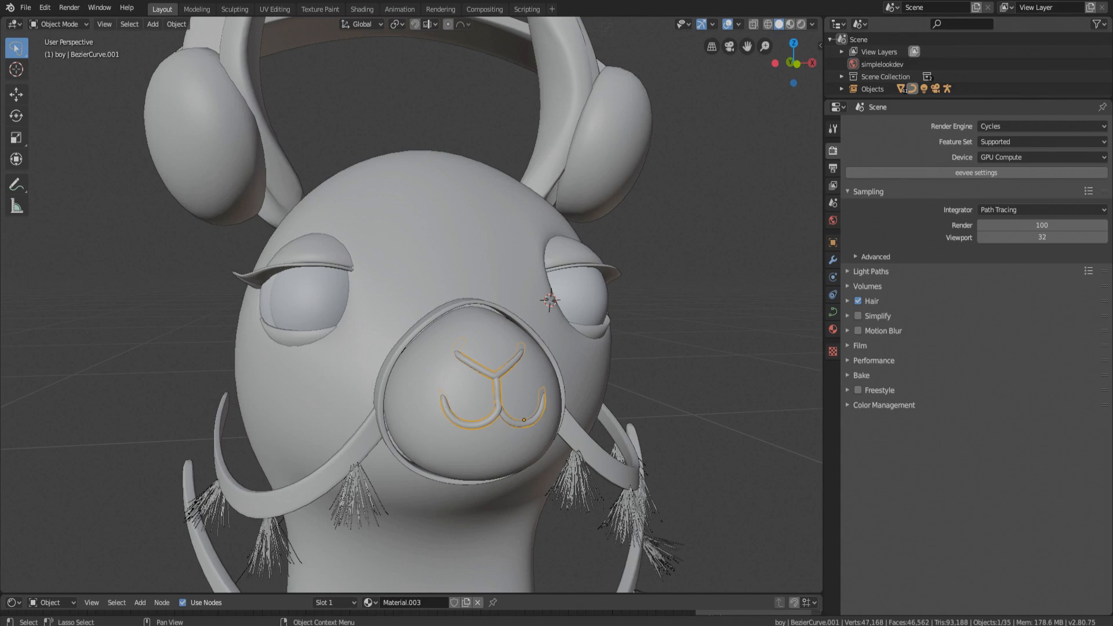
key("Tab")
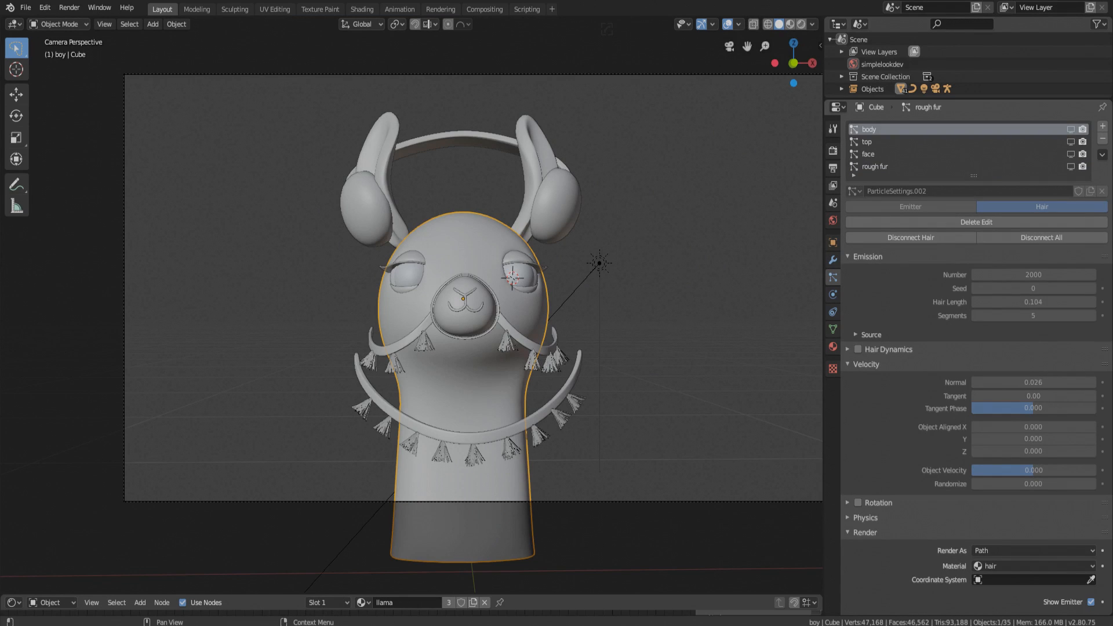
mouse_move(880, 141)
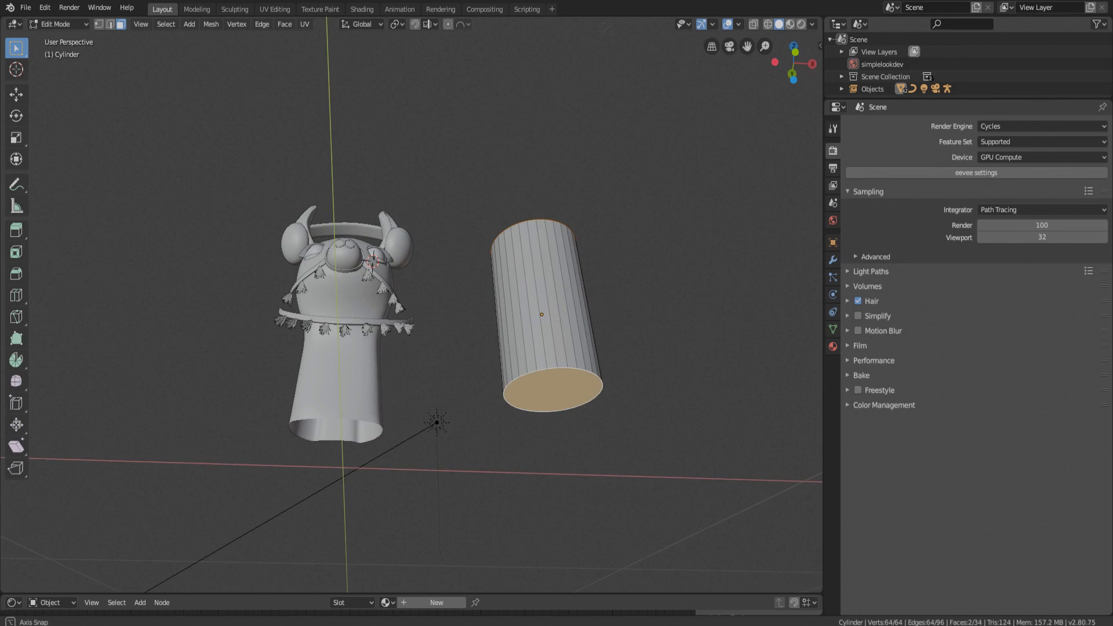
key("x")
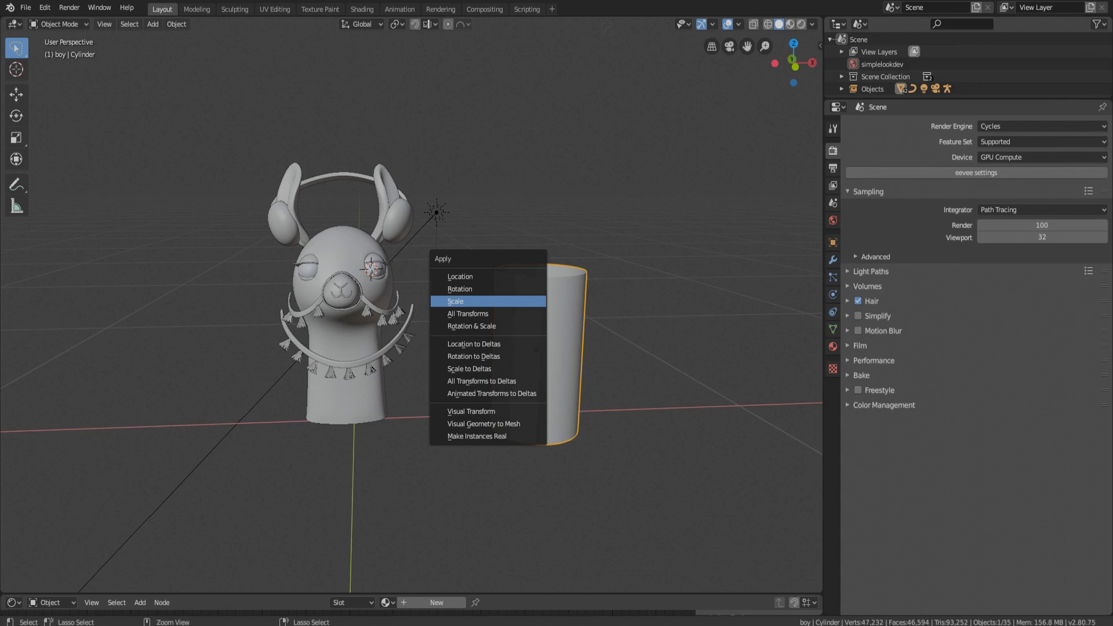
mouse_move(460, 288)
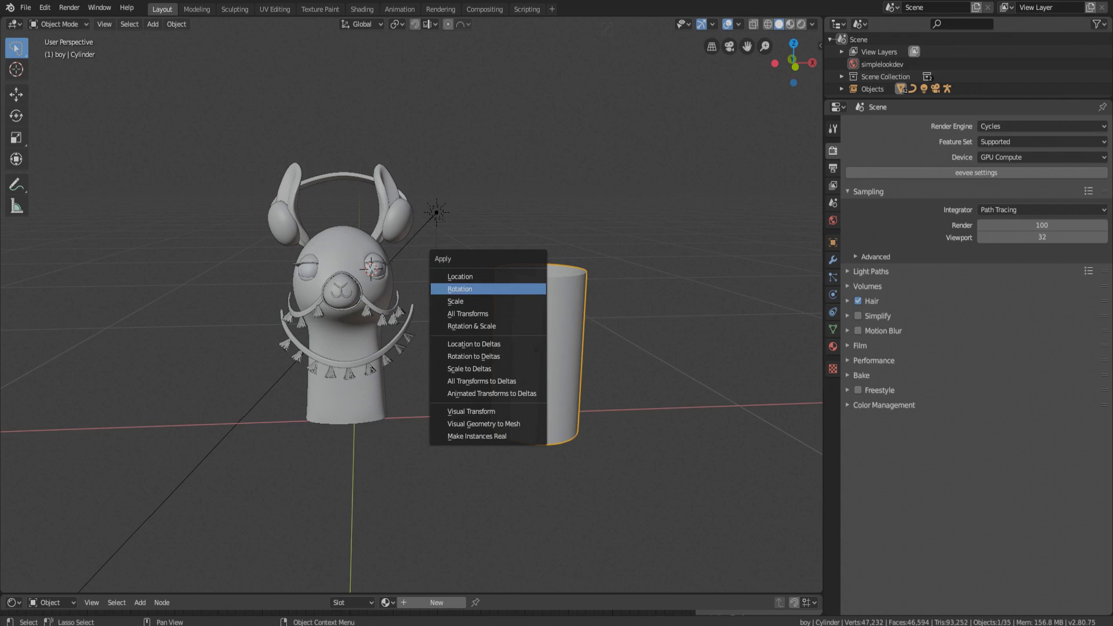
mouse_move(455, 301)
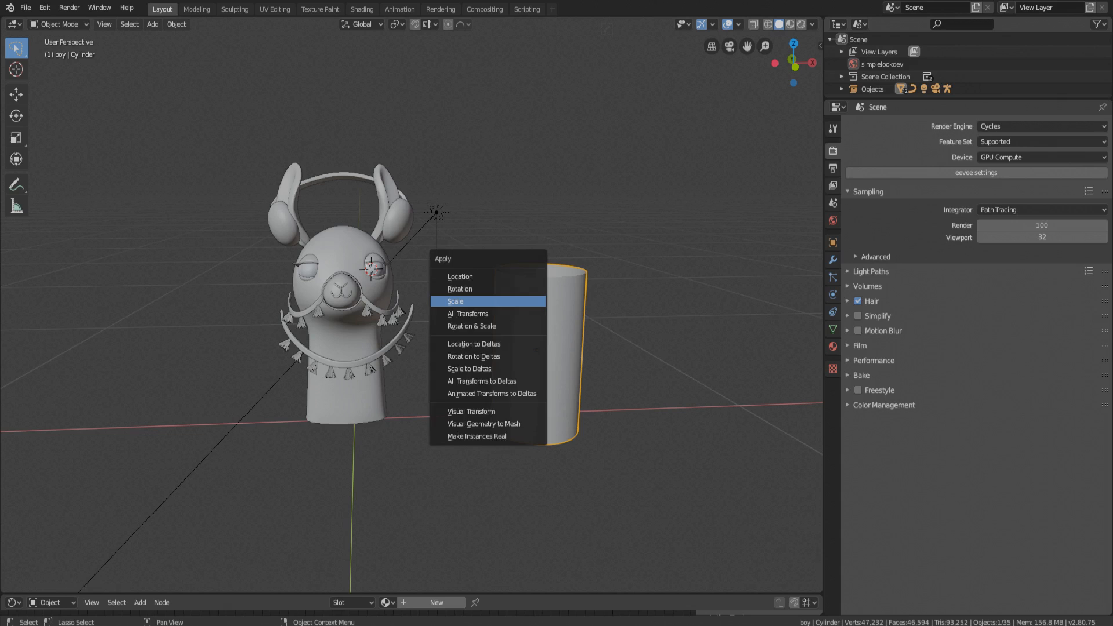
left_click(455, 300)
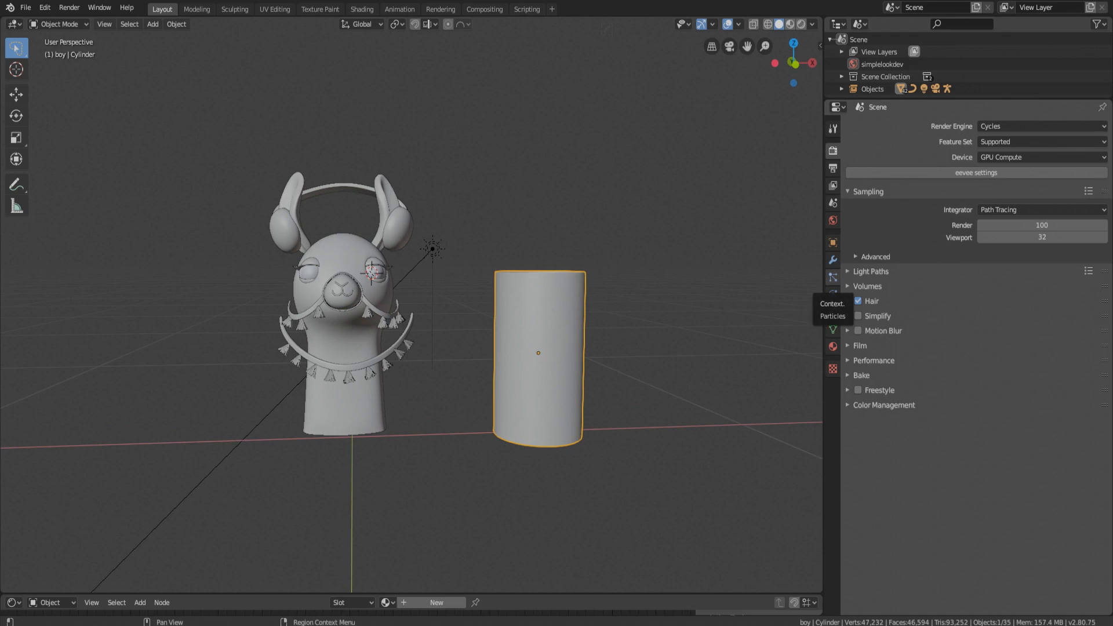
Add a Hair particle system to the cylinder with B-Spline interpolation and 7 steps.
left_click(833, 294)
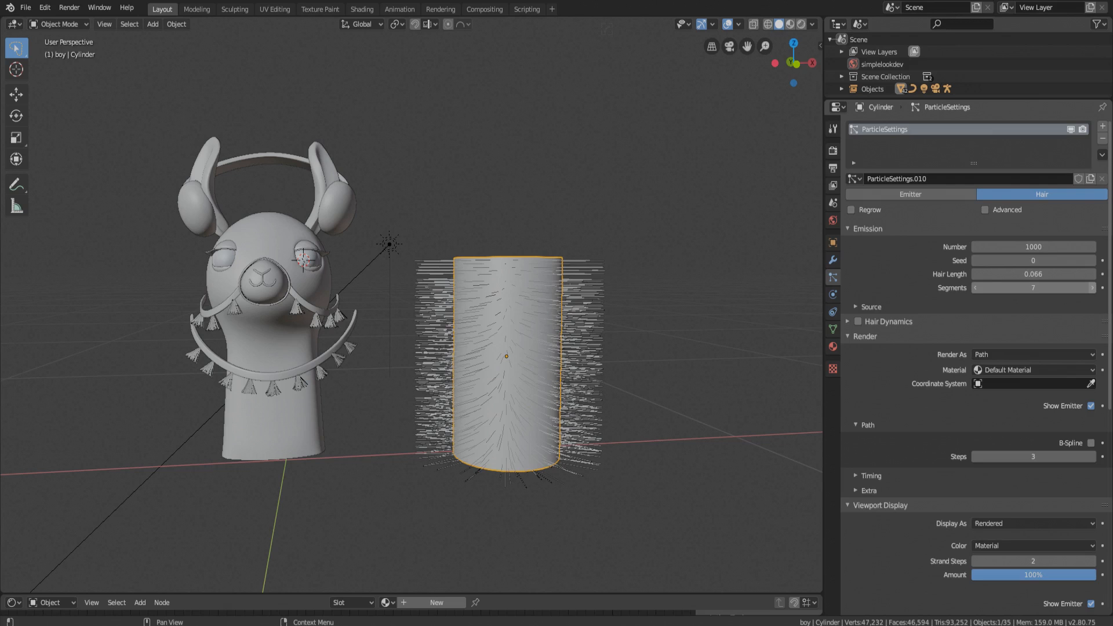
mouse_move(1033, 288)
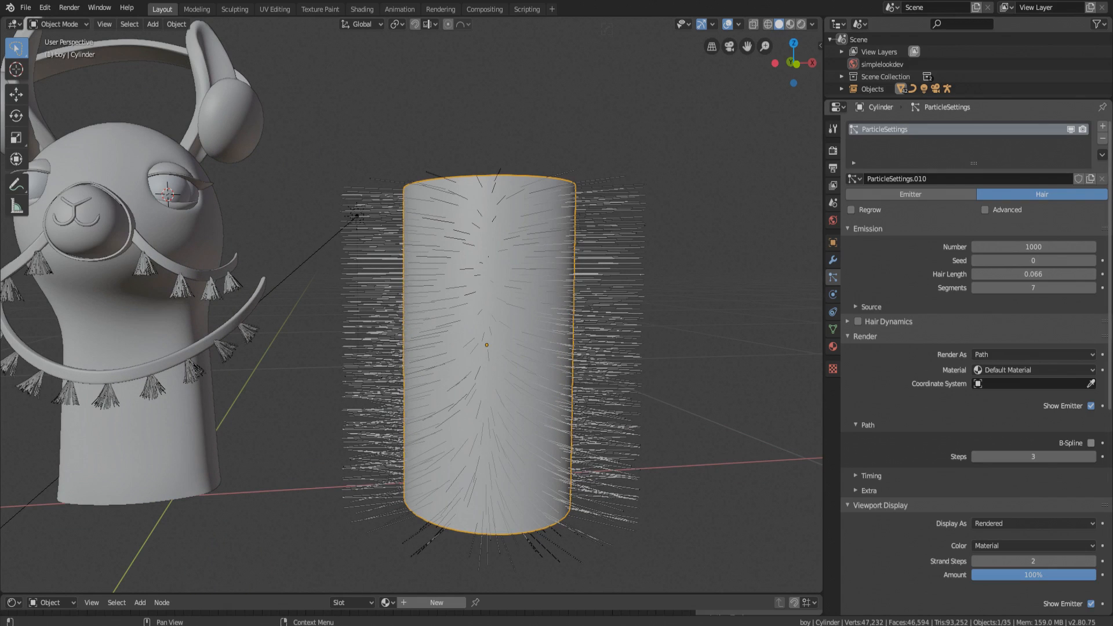
left_click(1092, 443)
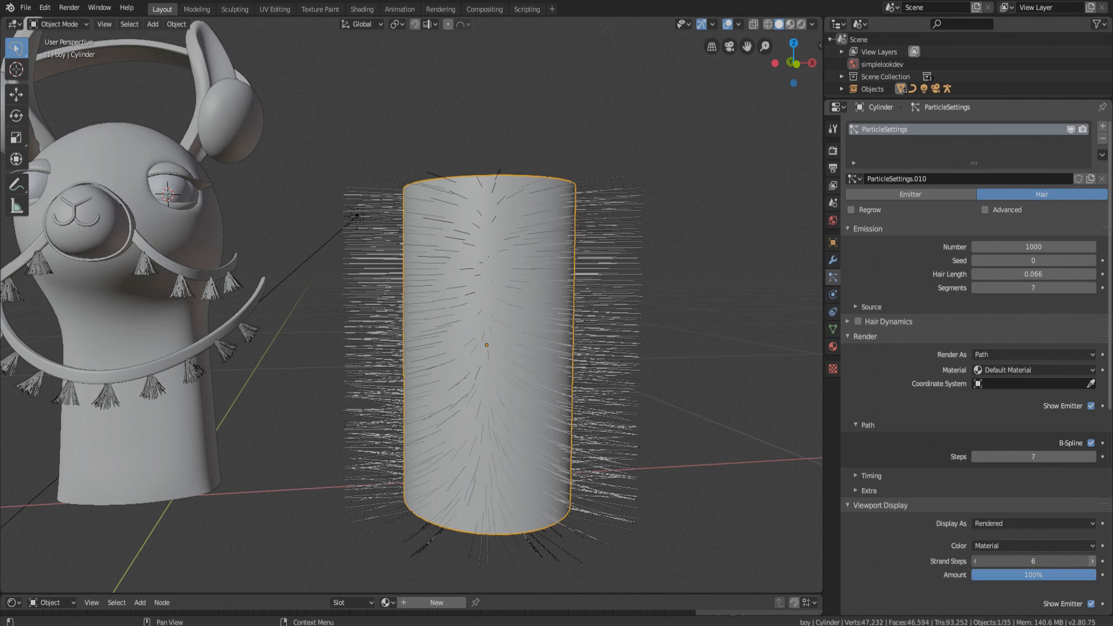
scroll("down", 3)
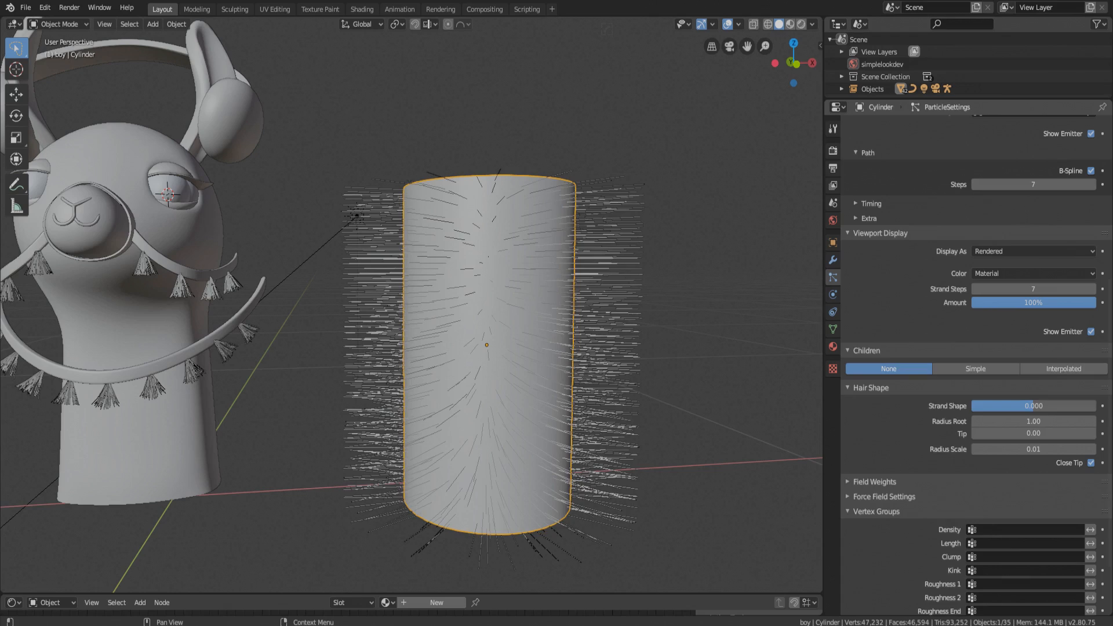
Give the hair Interpolated children with a Wave kink, tuning amplitude and frequency.
left_click(1063, 369)
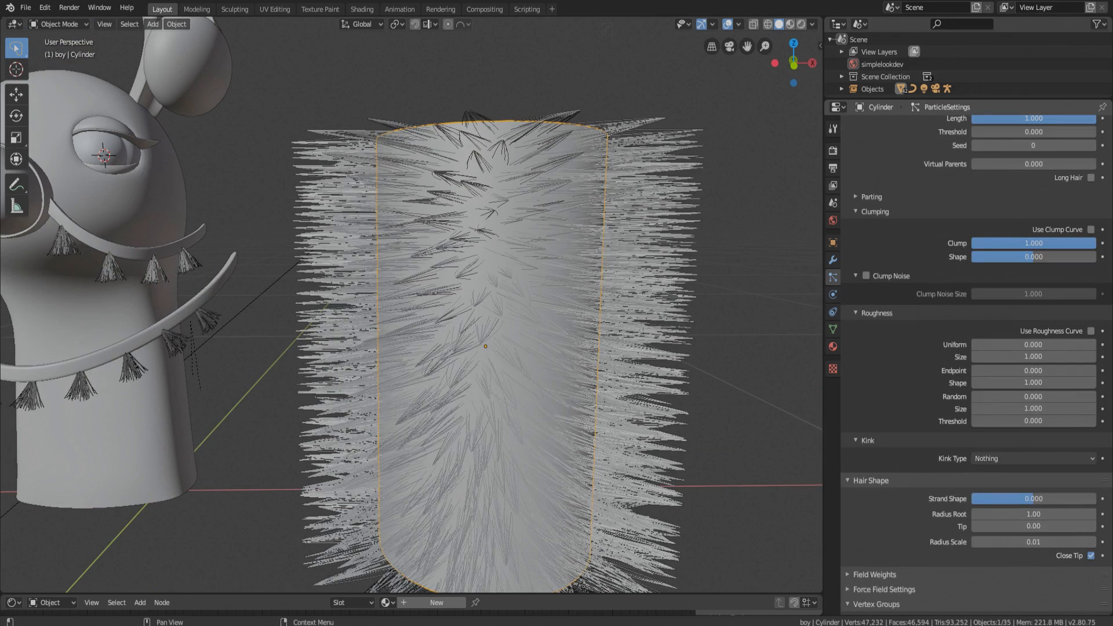
left_click(1032, 458)
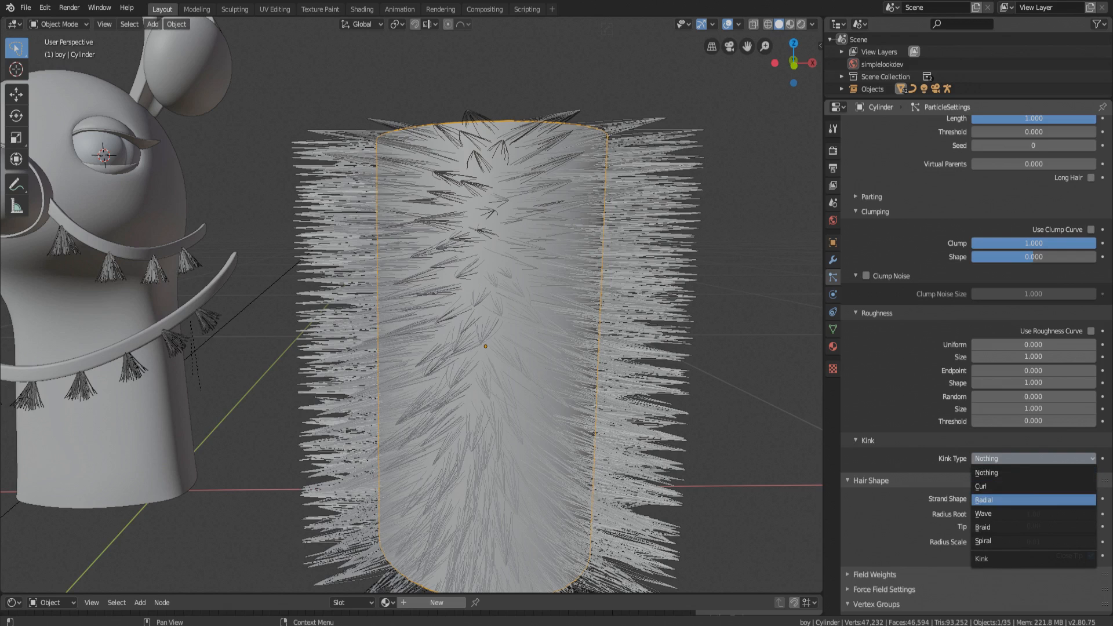
mouse_move(984, 513)
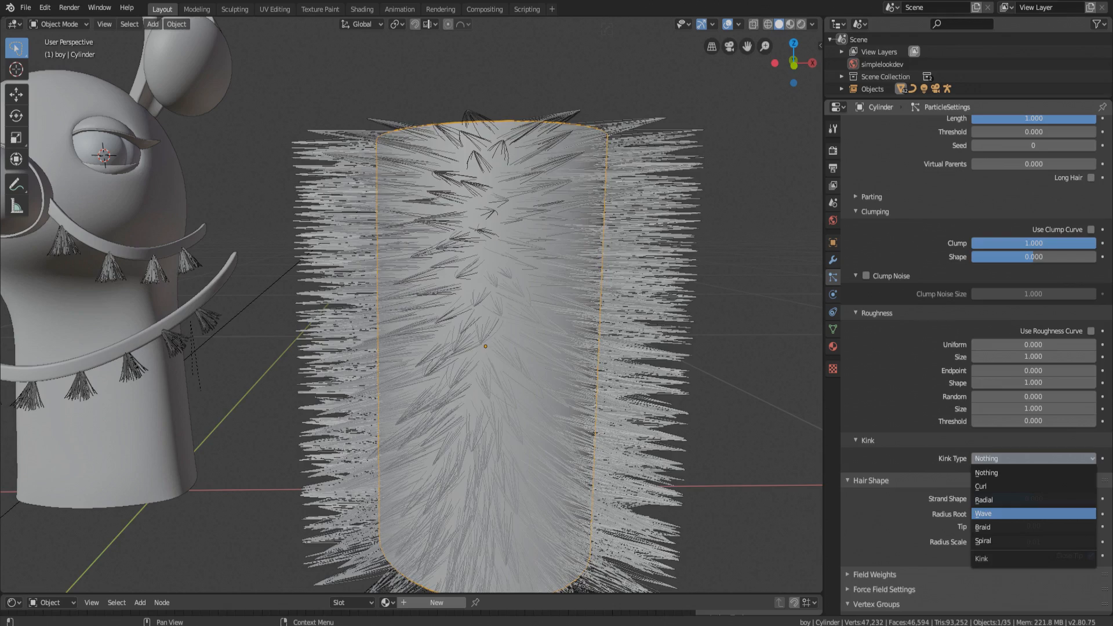
left_click(984, 513)
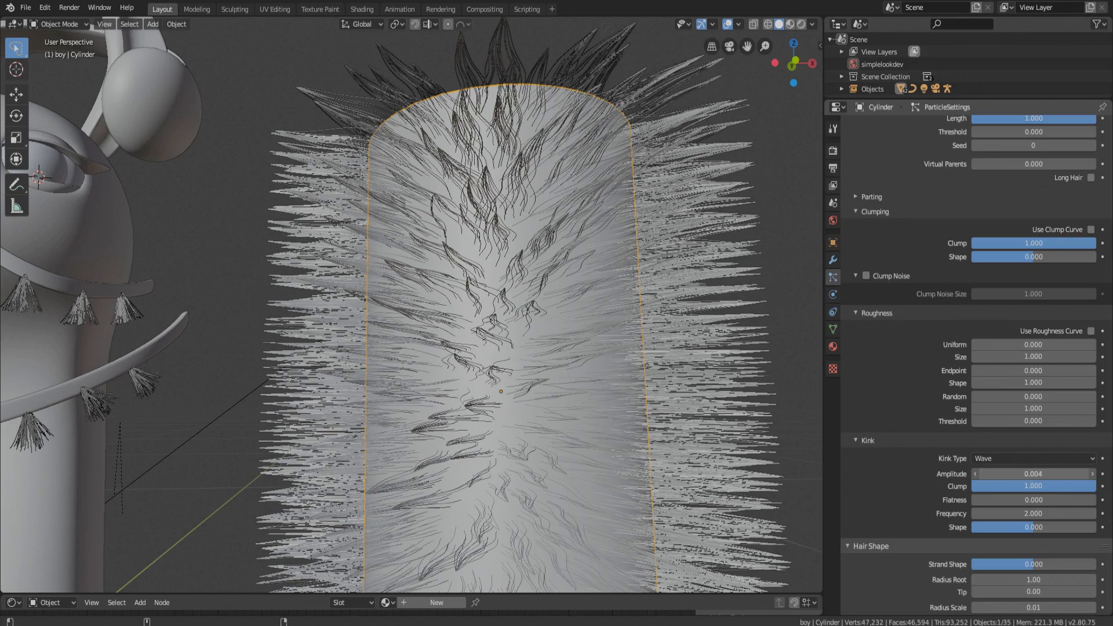
left_click(1033, 474)
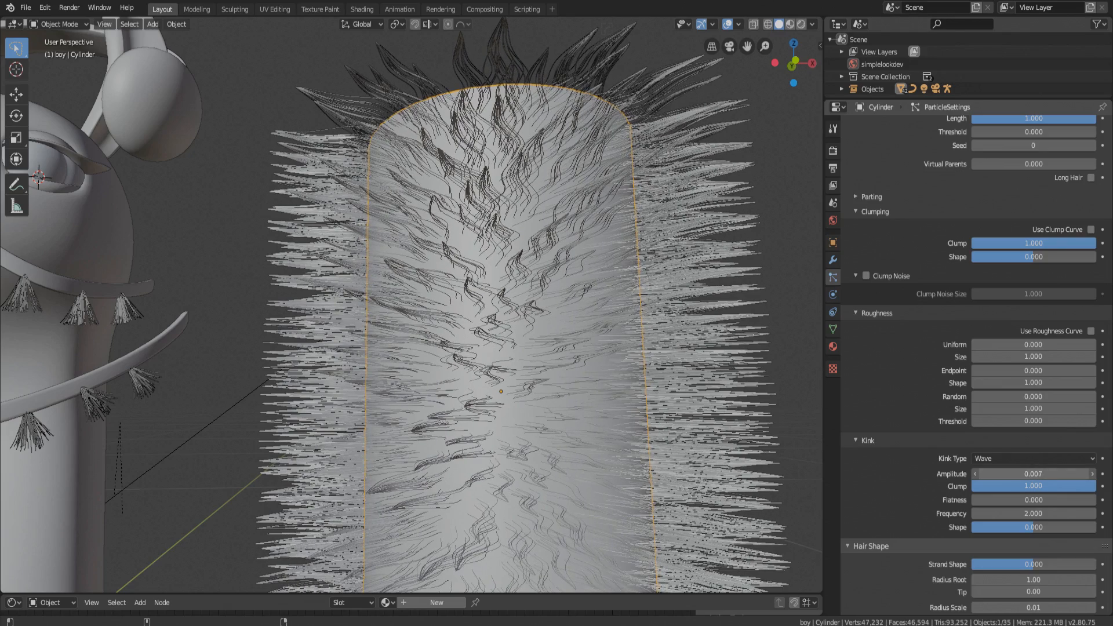
left_click(1034, 473)
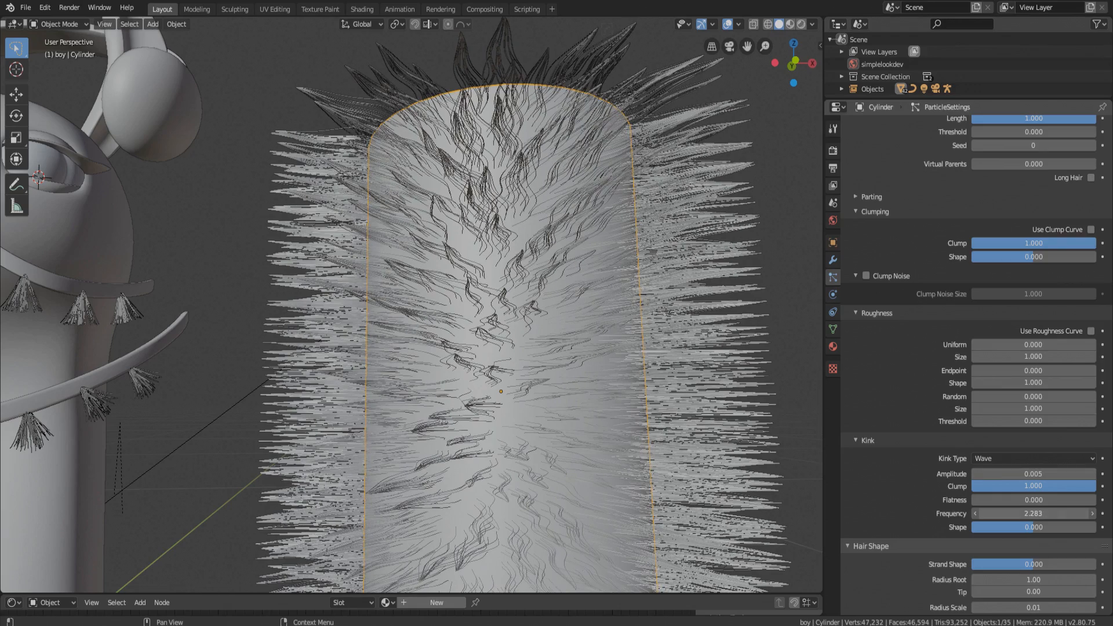
left_click_drag(1034, 513, 1058, 513)
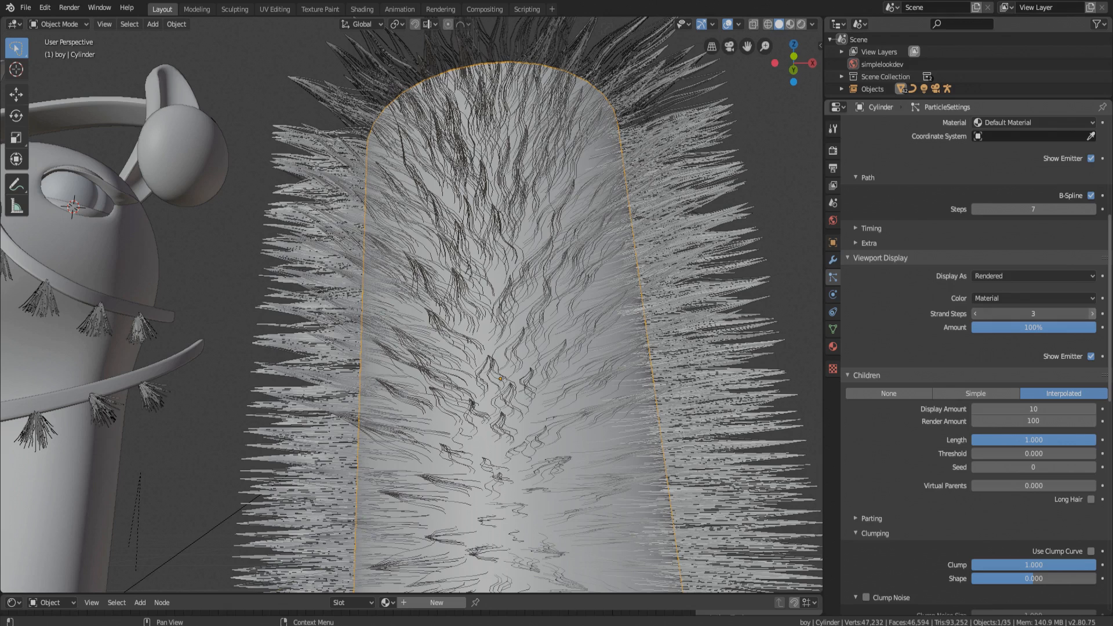
Raise the children's displayed strand steps and change the interaction mode.
left_click(1091, 314)
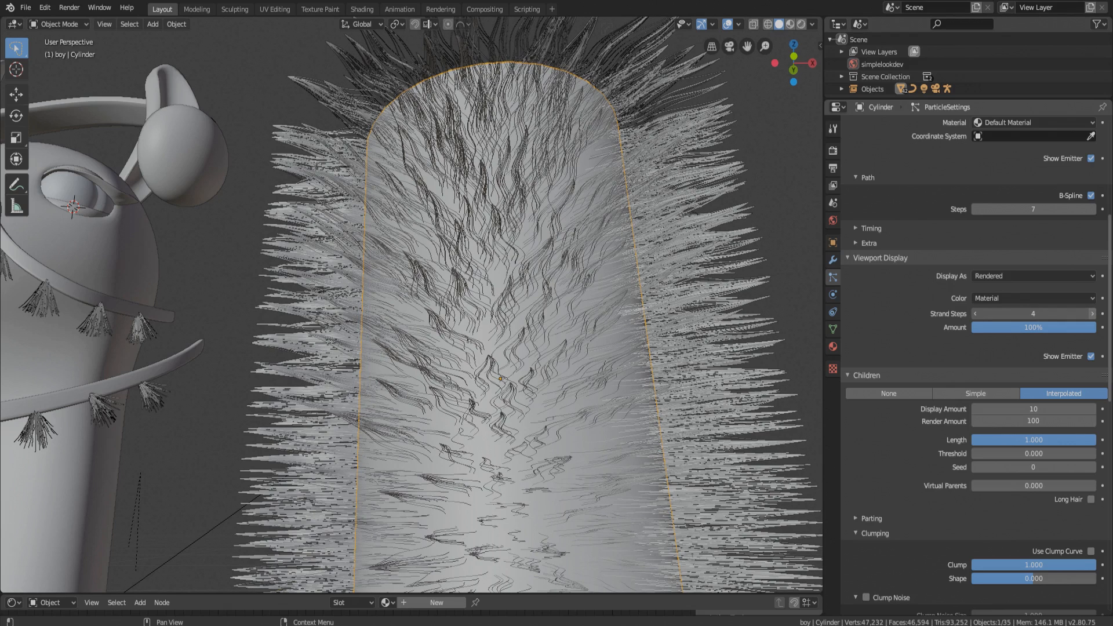
left_click(60, 24)
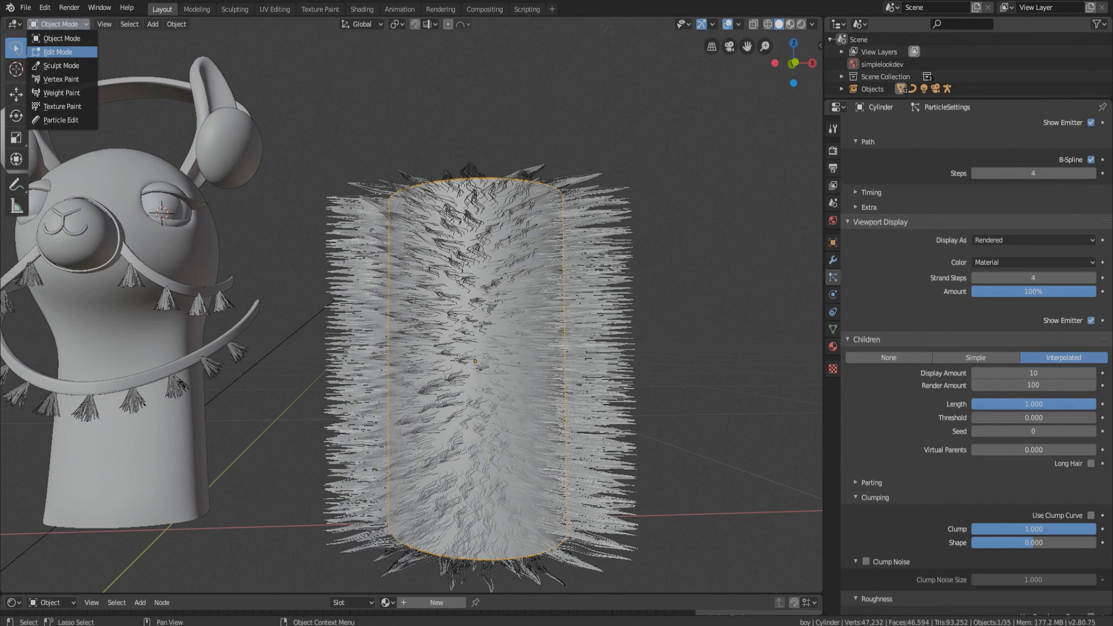
mouse_move(62, 106)
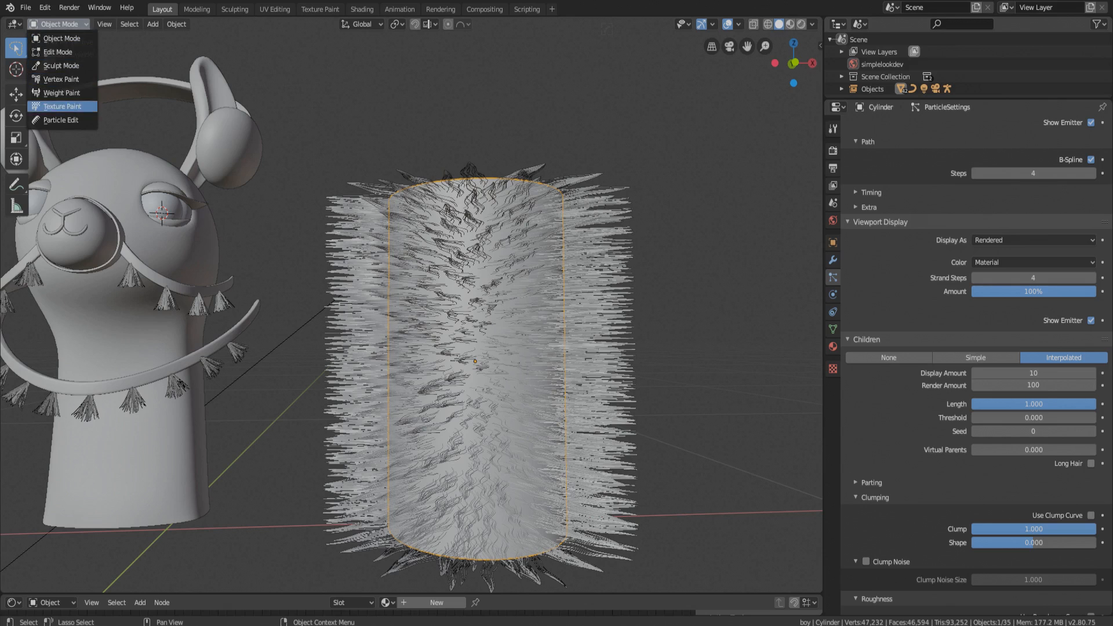
left_click(60, 119)
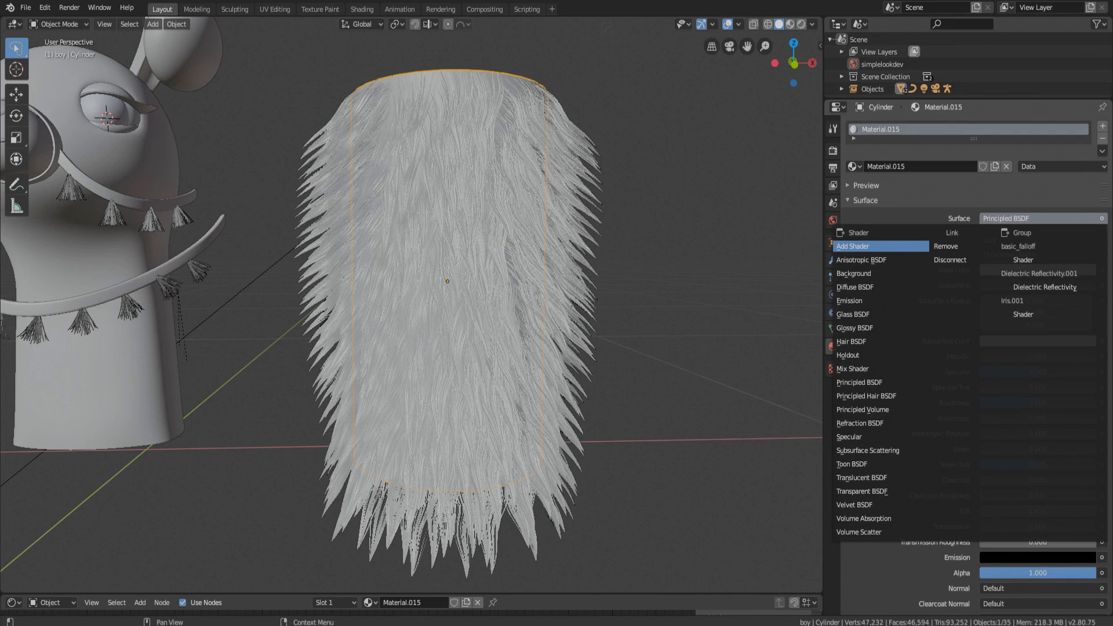
Make Material.015 a cream-tinted Diffuse BSDF and add a Principled Hair BSDF material.
left_click(855, 287)
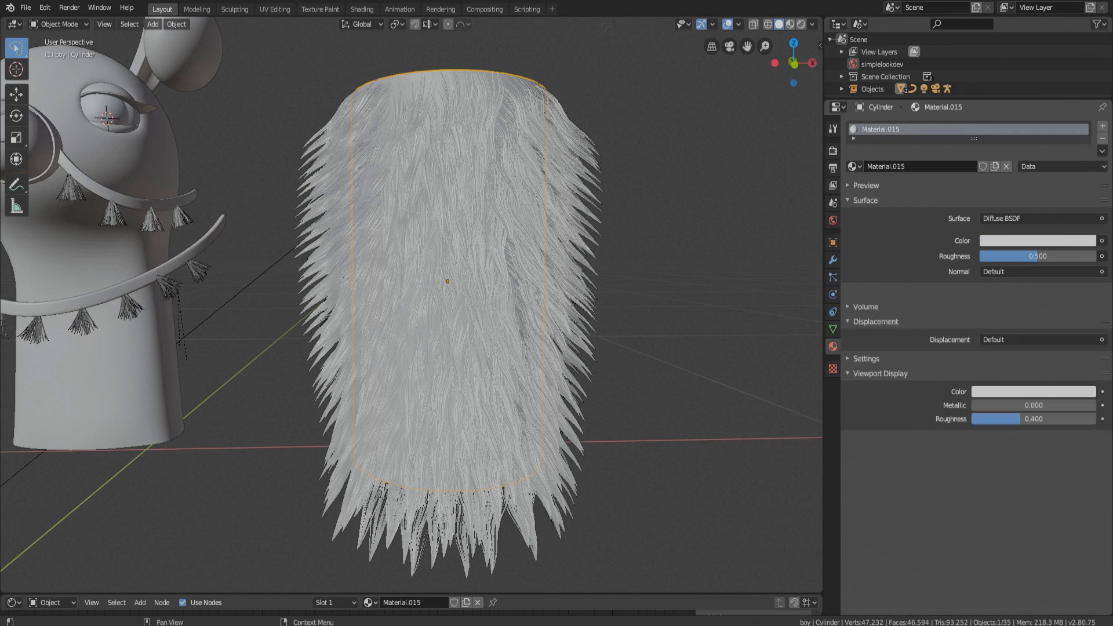
left_click(1037, 240)
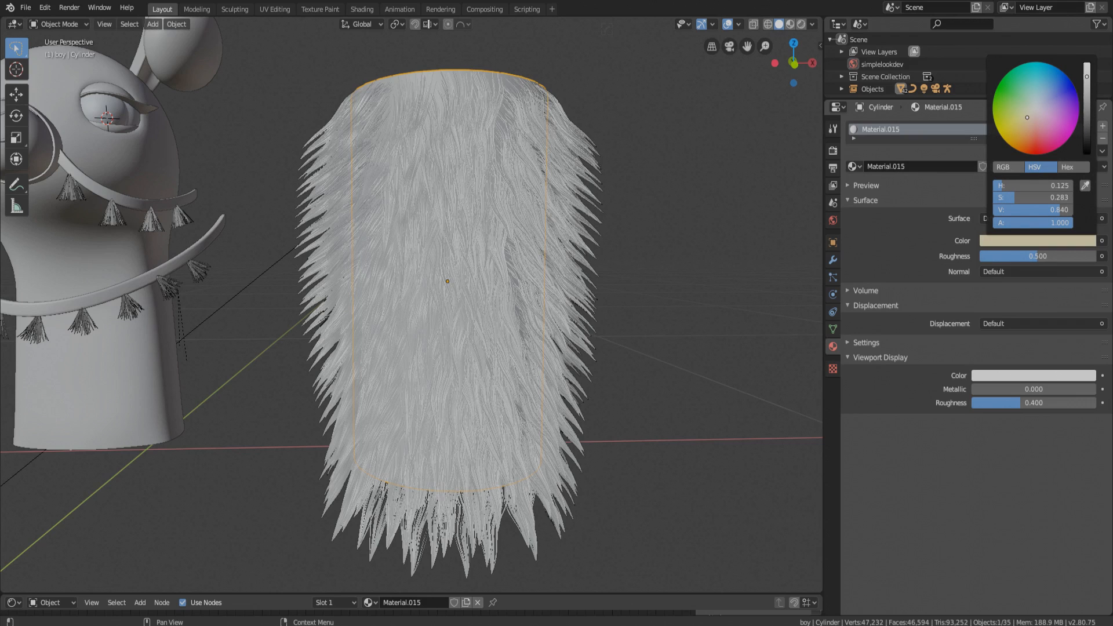
left_click_drag(1086, 76, 1086, 93)
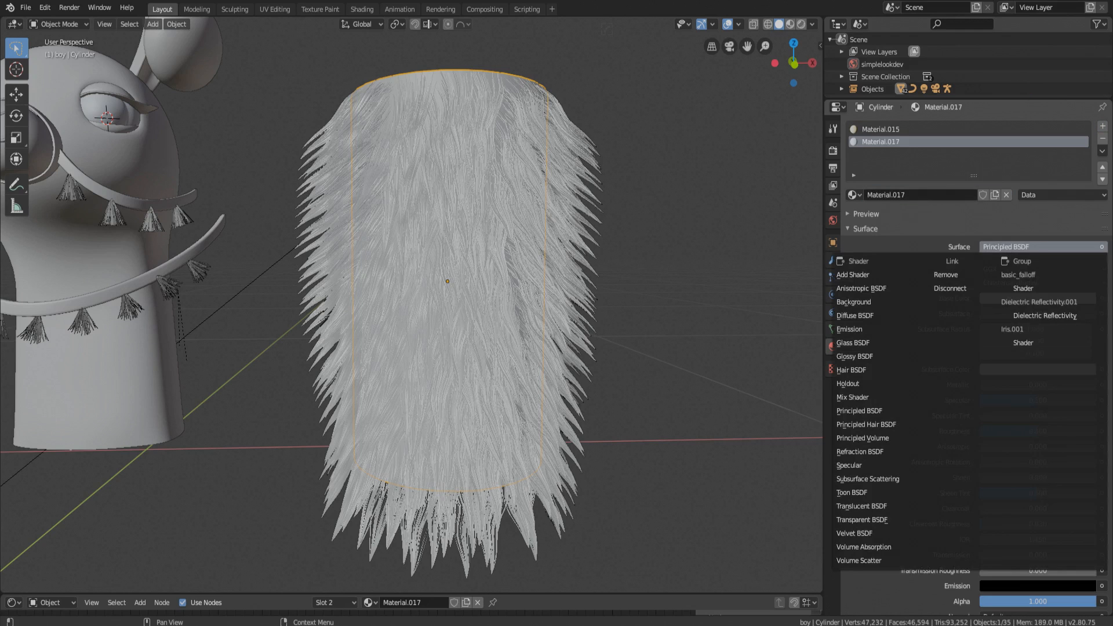
mouse_move(851, 396)
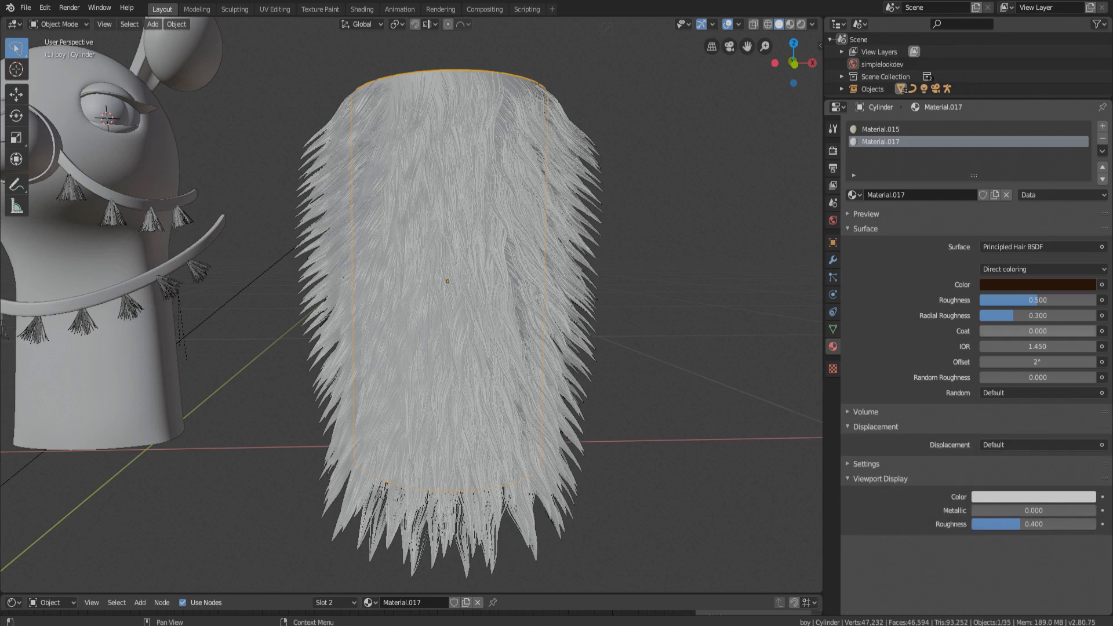
left_click(880, 129)
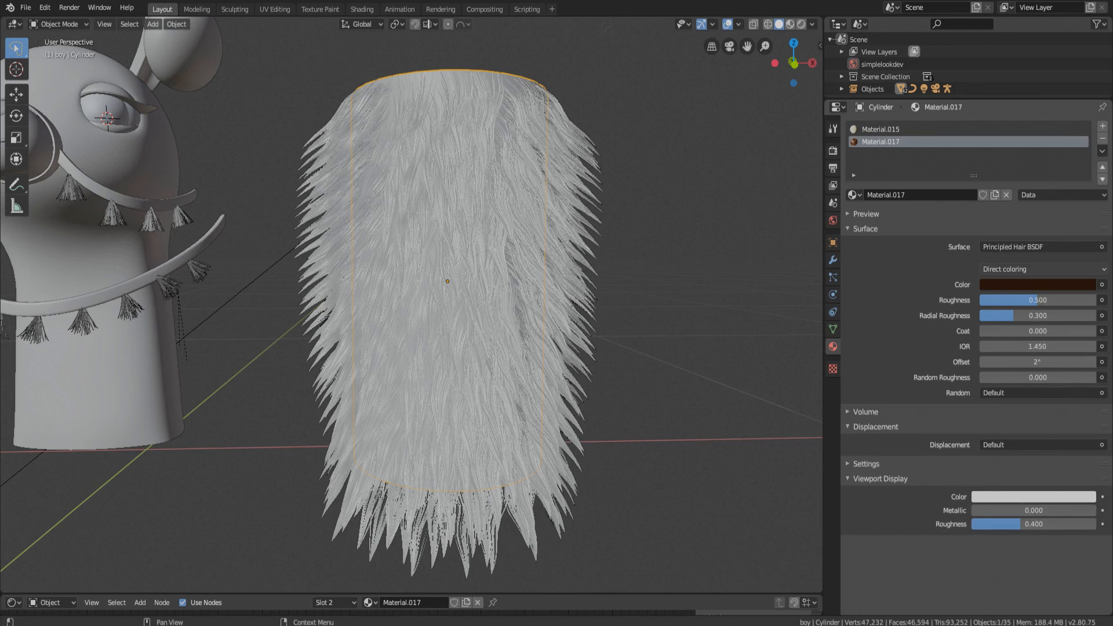
left_click(1036, 284)
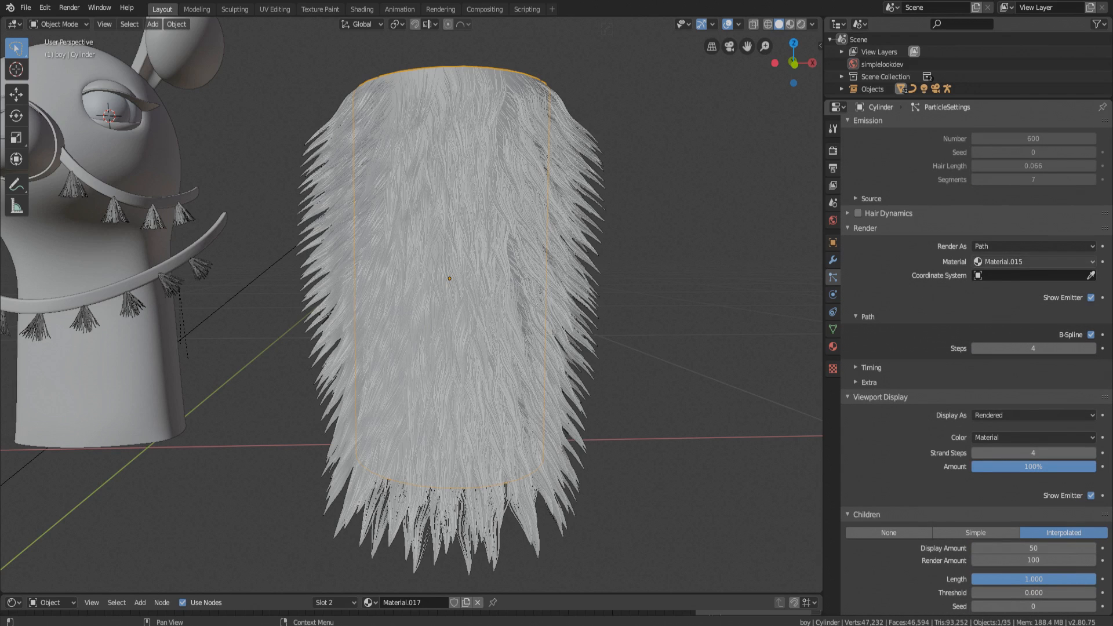
Render fur with the 'hair' material, root radius 0.10, roughness endpoint 0.002, random 0.005.
left_click(1033, 261)
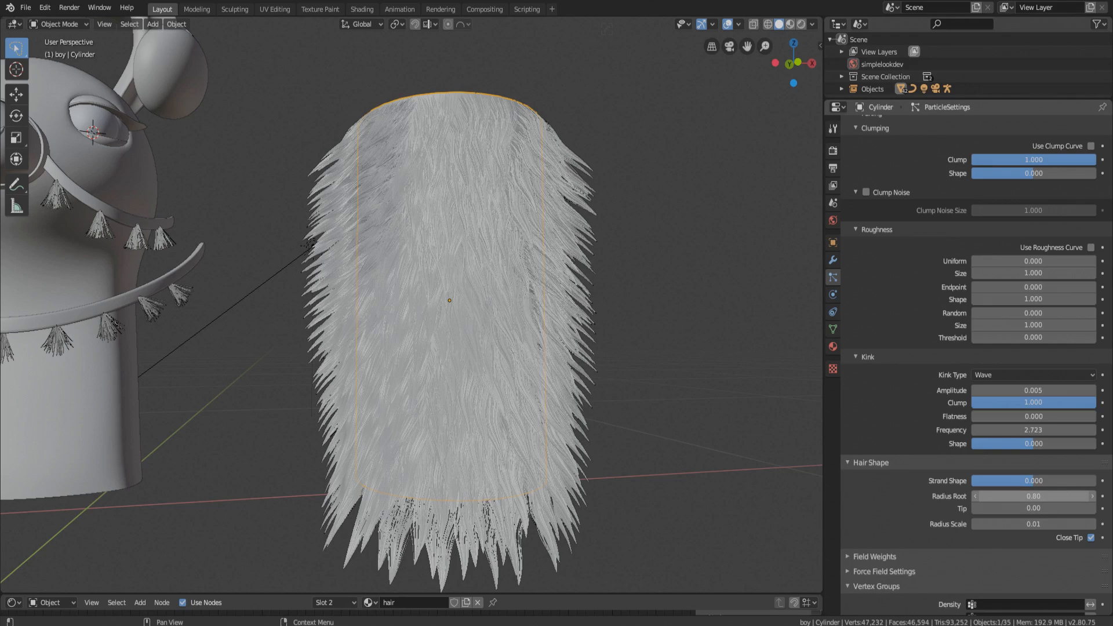
left_click(1033, 496)
type("0.1")
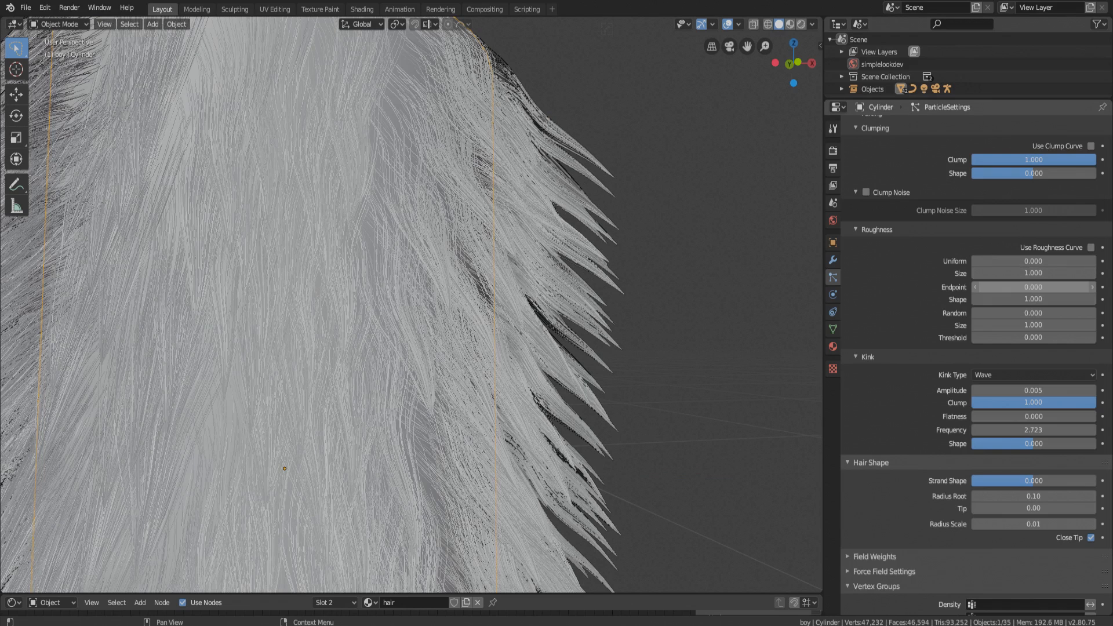
mouse_move(1034, 287)
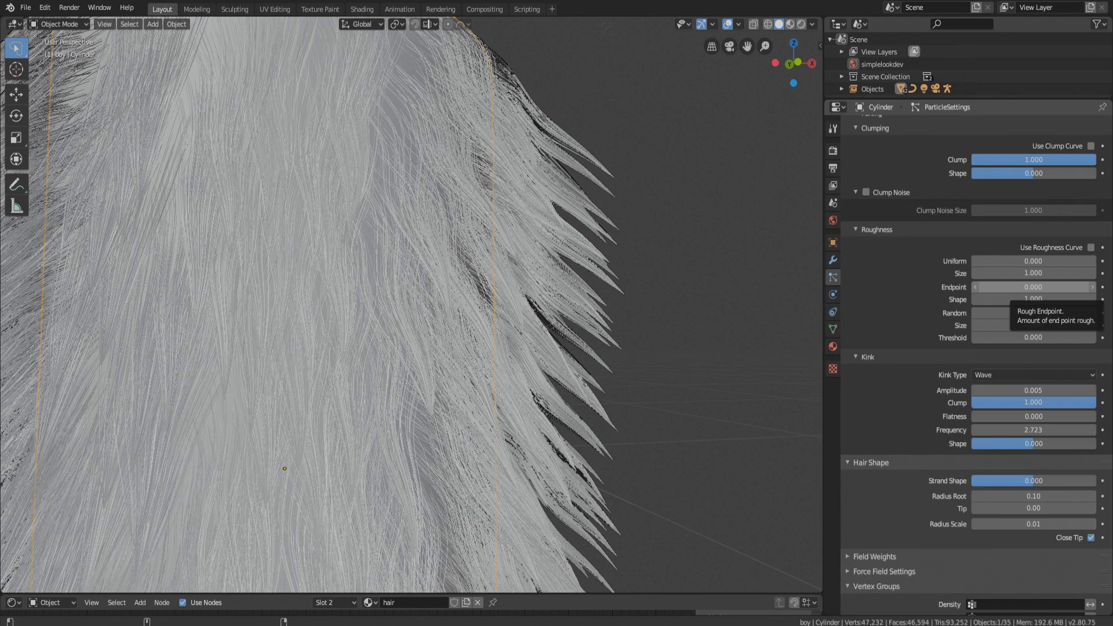
left_click(1034, 287)
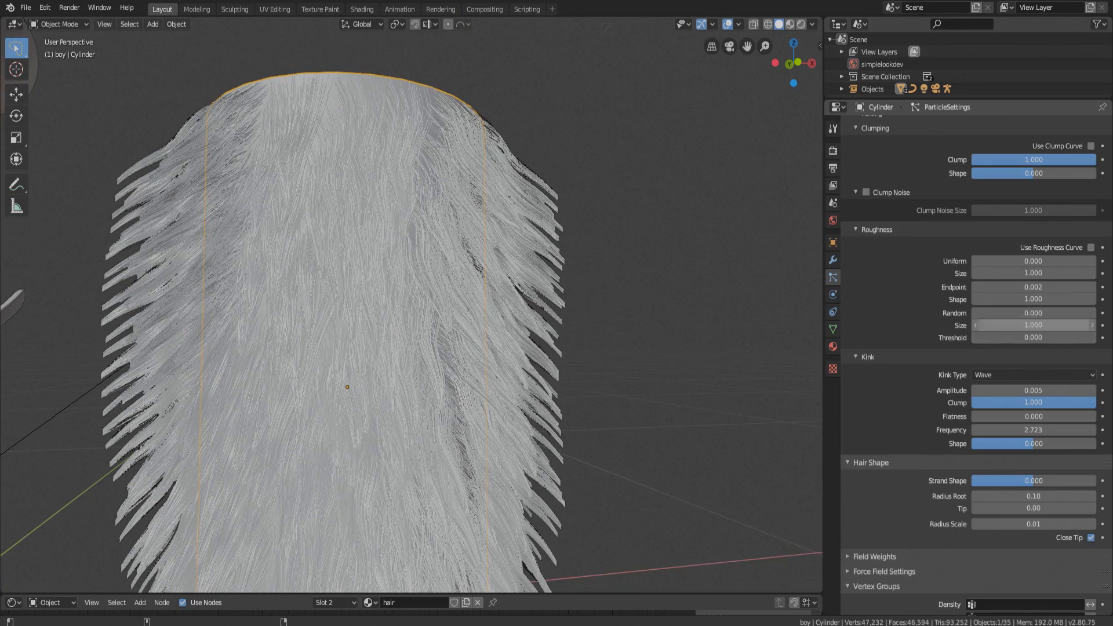
left_click(1033, 313)
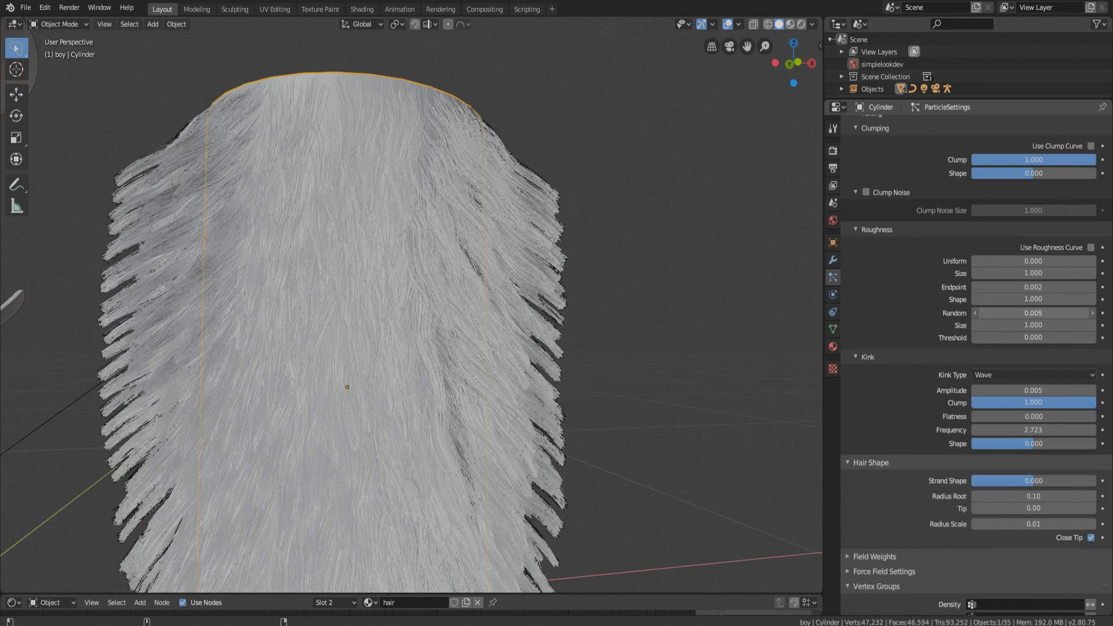
left_click_drag(1034, 313, 1057, 312)
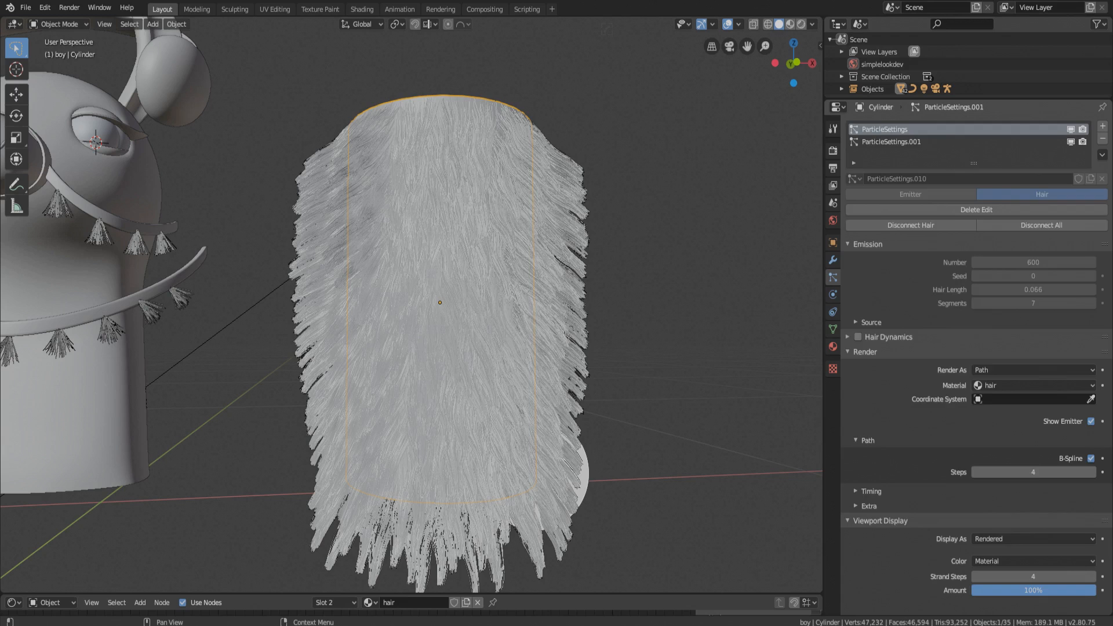
Select the second hair particle system and increase its hair length.
left_click(892, 142)
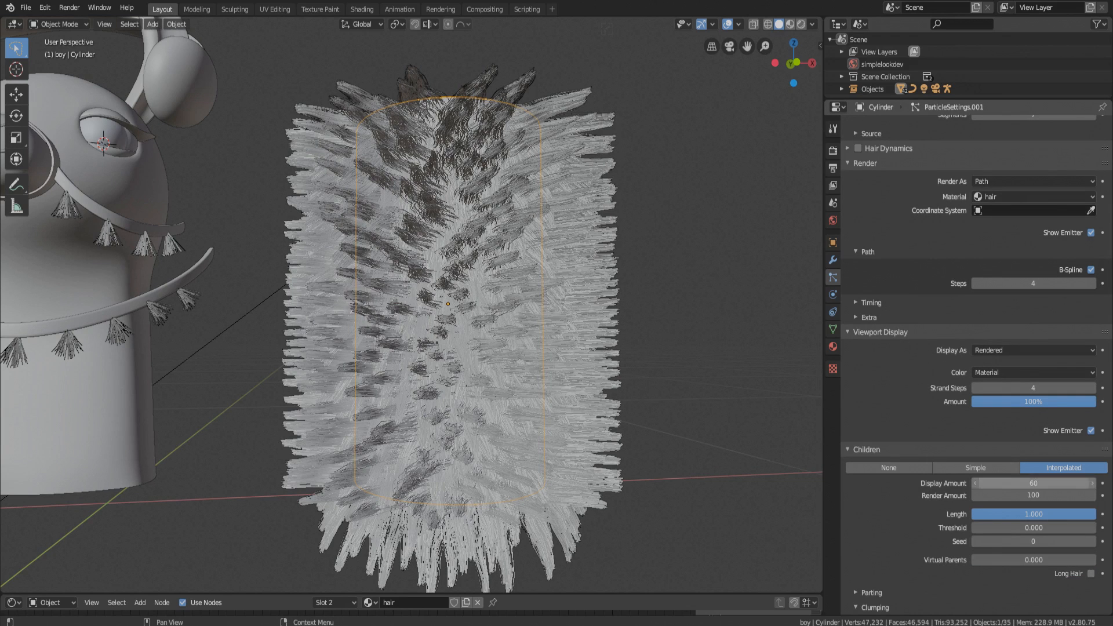
left_click(1033, 483)
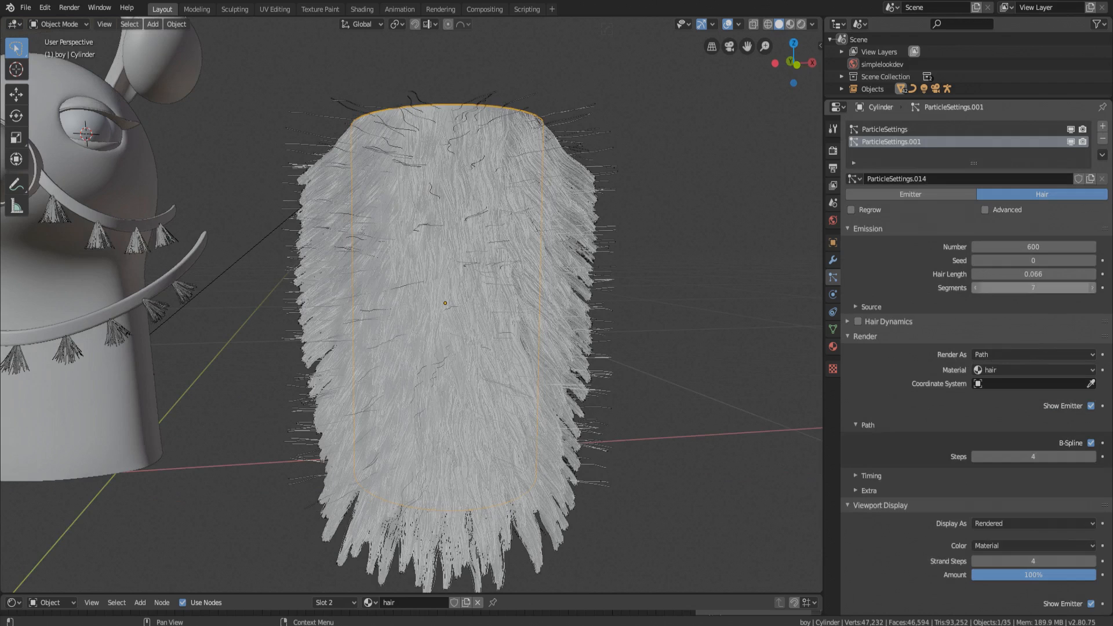
left_click_drag(1008, 274, 1037, 274)
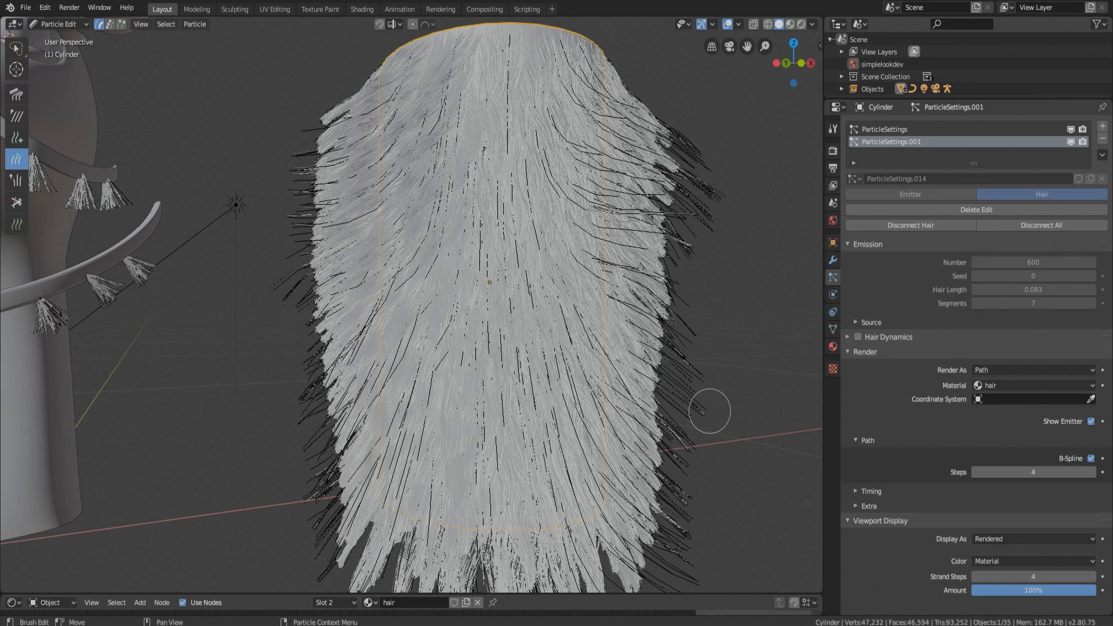
Comb the long strands downward along the cylinder's sides.
left_click_drag(710, 410, 284, 522)
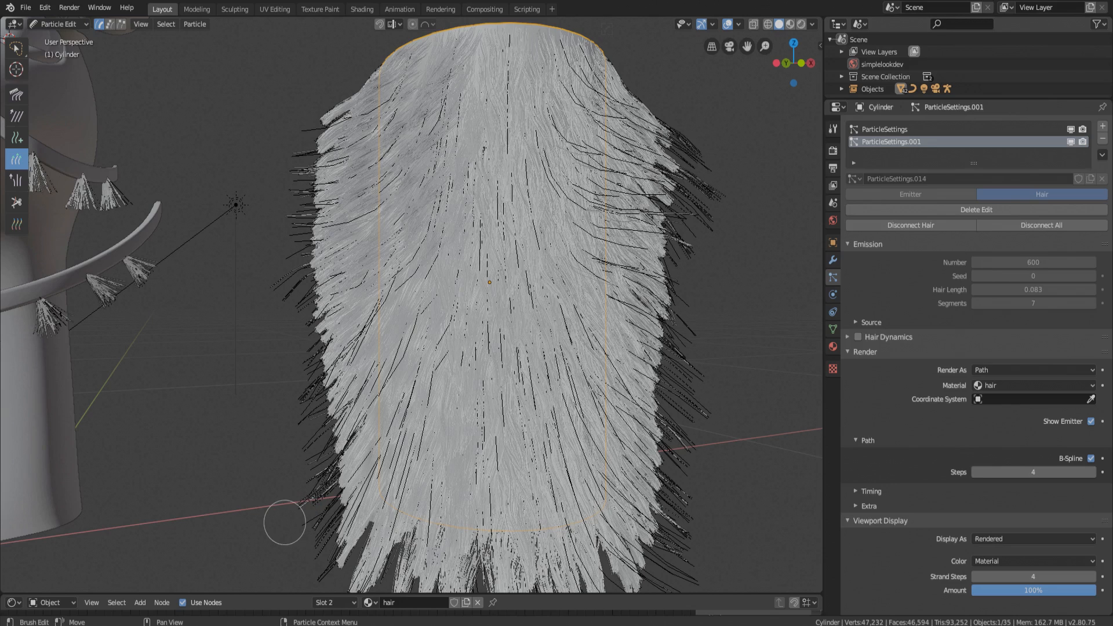
left_click_drag(284, 521, 290, 410)
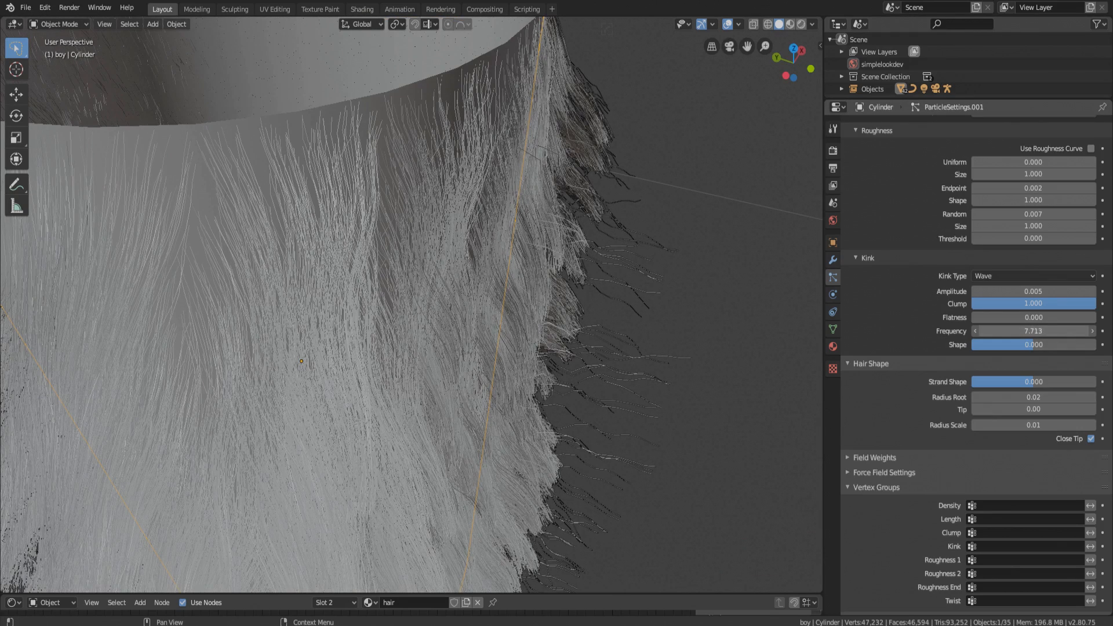
Set the long hair layer's wave kink frequency to about 7.586.
left_click_drag(1037, 331, 1029, 331)
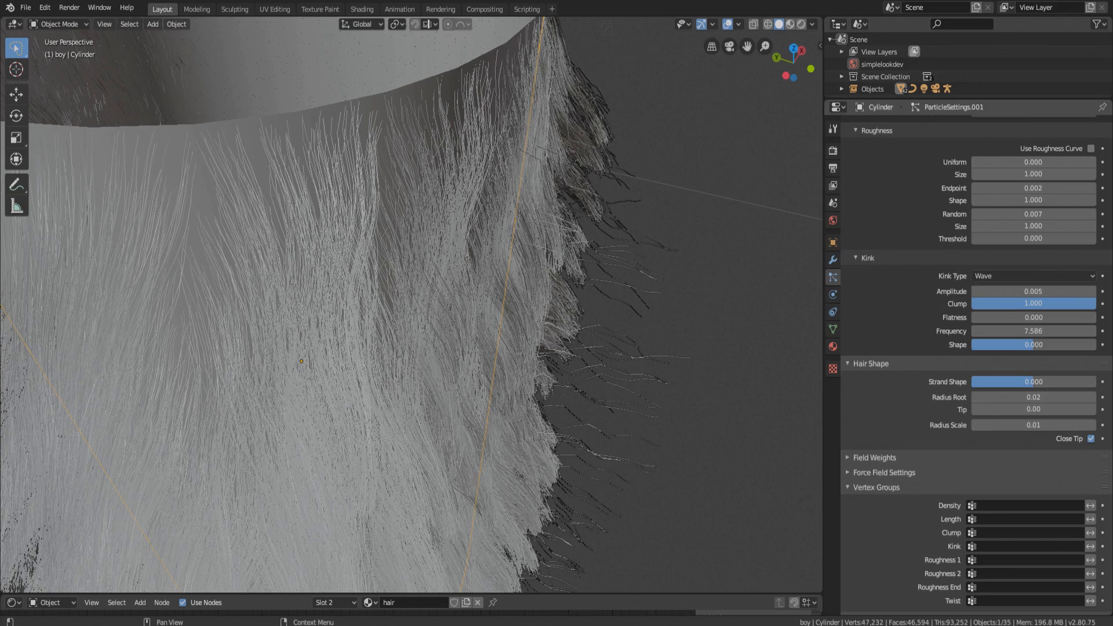